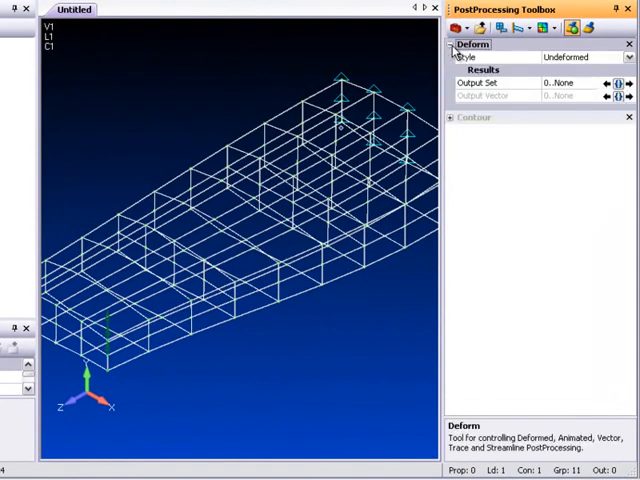
Collapse Deform and set the contour style to a standard Contour display
left_click(470, 117)
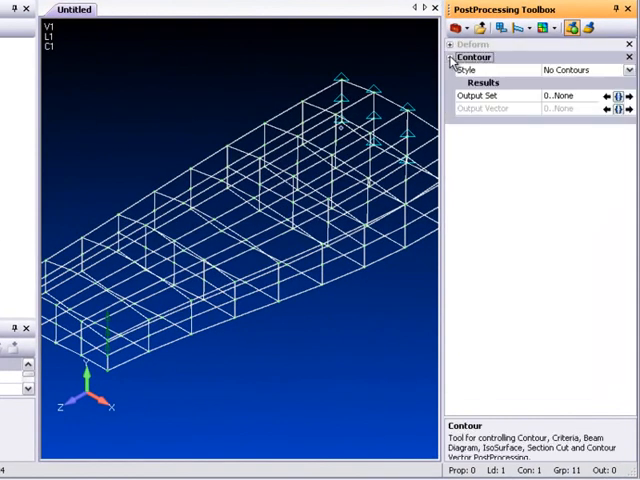
left_click(628, 69)
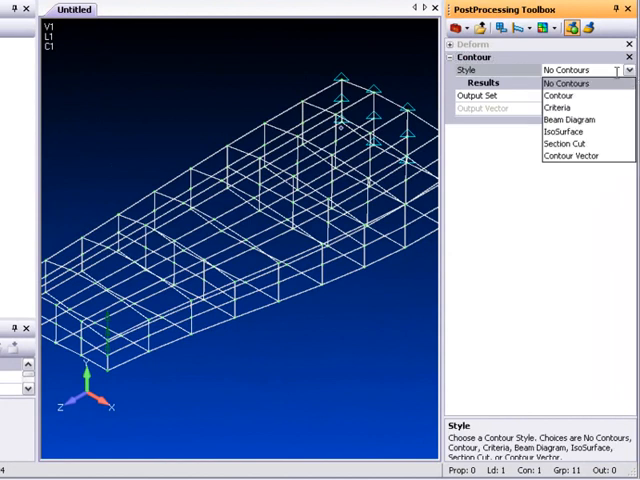
left_click(555, 95)
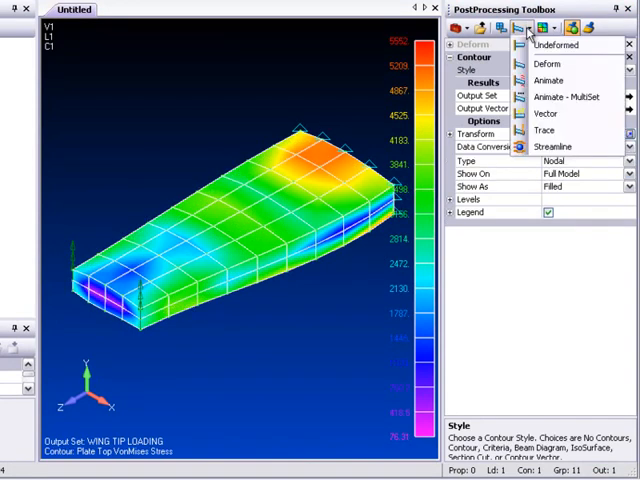
Set Deform style to Deform, keeping 7033 Plate Top VonMises Stress as the contour vector
left_click(551, 64)
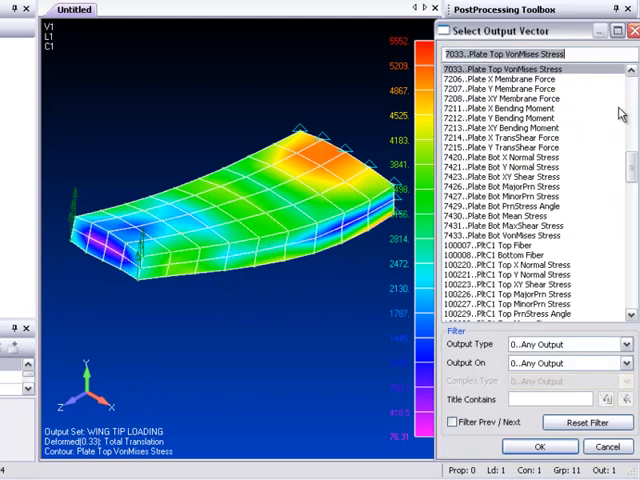
scroll("down", 3)
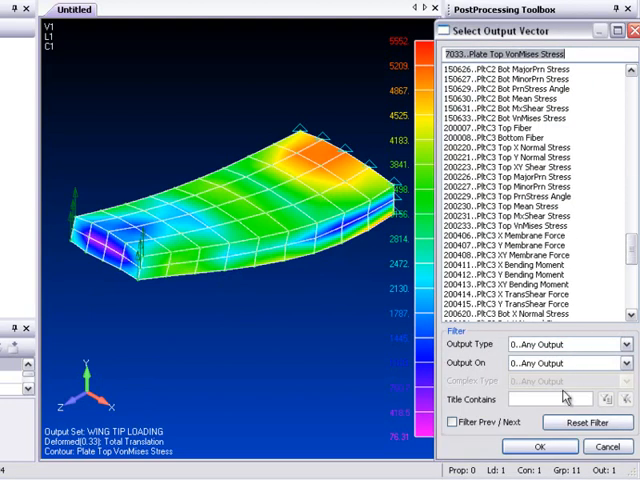
left_click(537, 448)
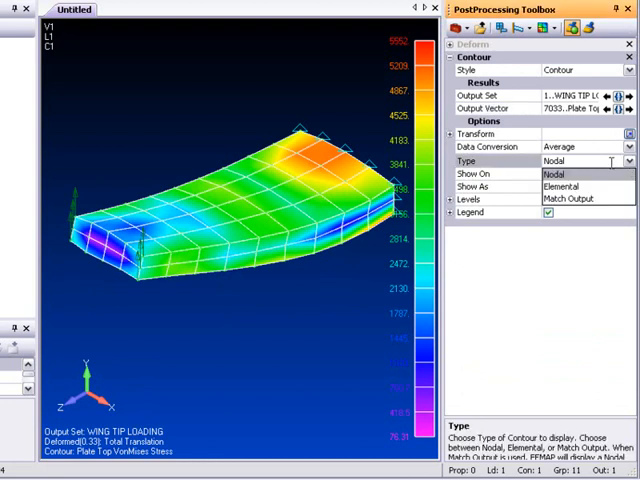
Keep the contour type Nodal, shown on the active group
left_click(568, 188)
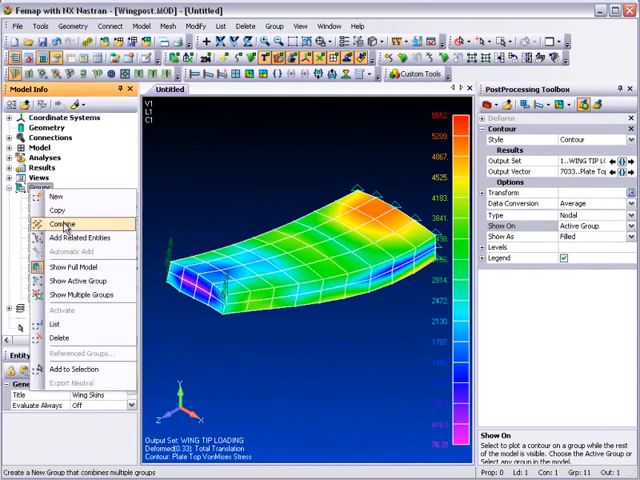
Expand Groups and activate Spar Webs, then 1..Wing Skins
left_click(62, 223)
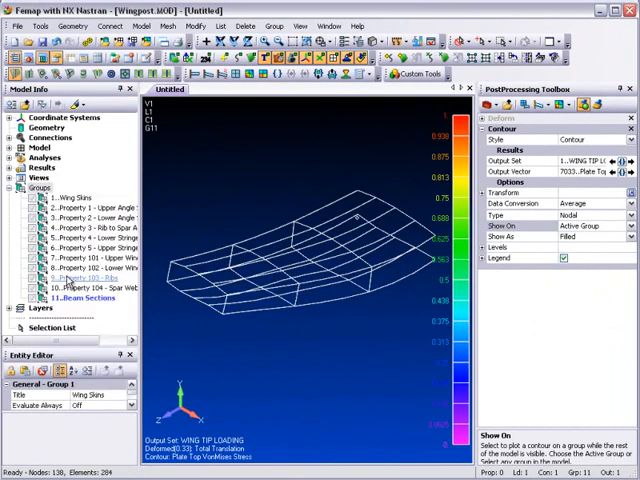
left_click(90, 288)
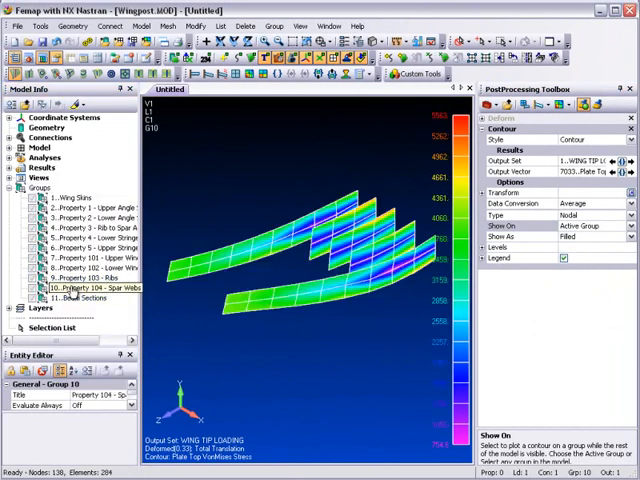
left_click(72, 197)
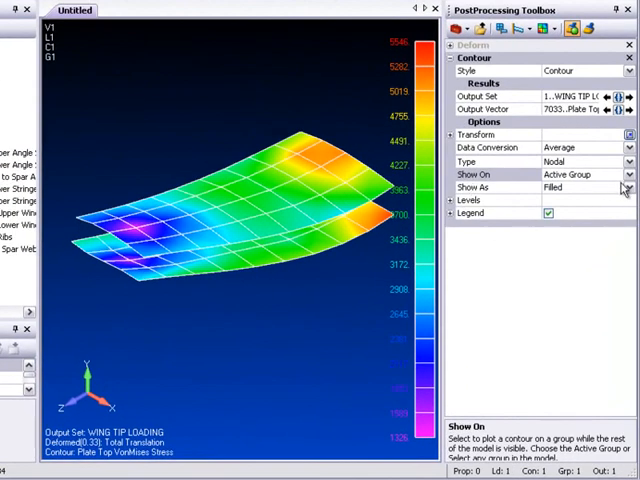
Keep Show As set to Filled and expand the Levels section
left_click(630, 188)
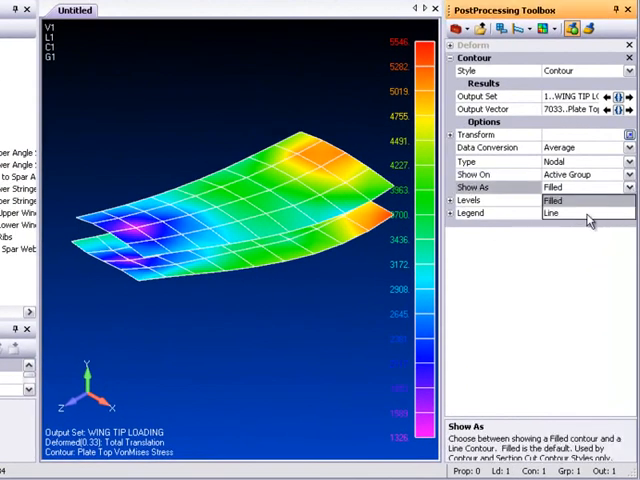
left_click(545, 213)
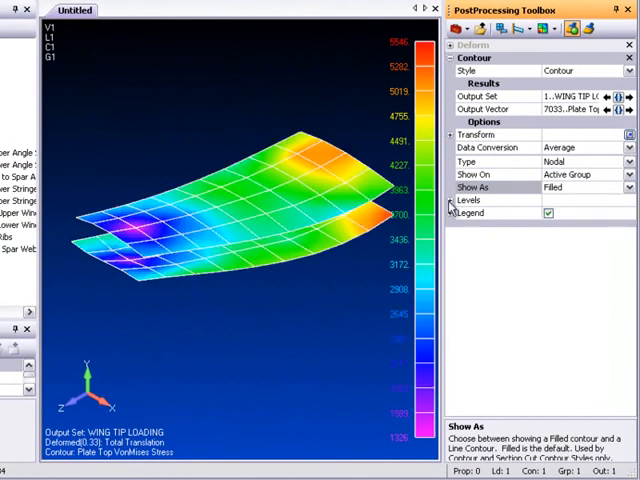
left_click(461, 202)
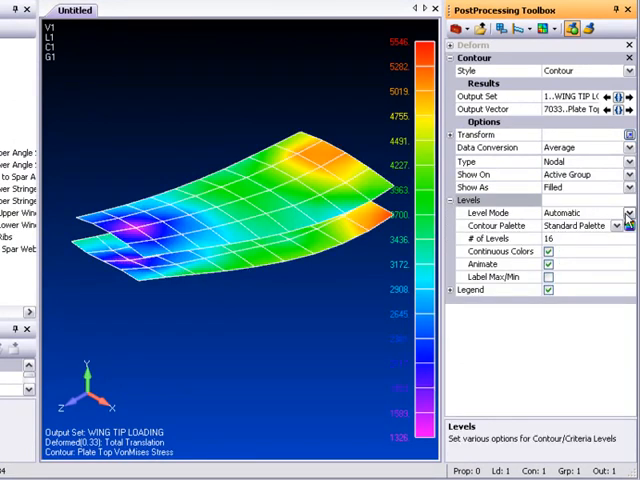
Keep 16 levels, turn off Continuous Colors, and enable Label Max/Min
left_click(623, 212)
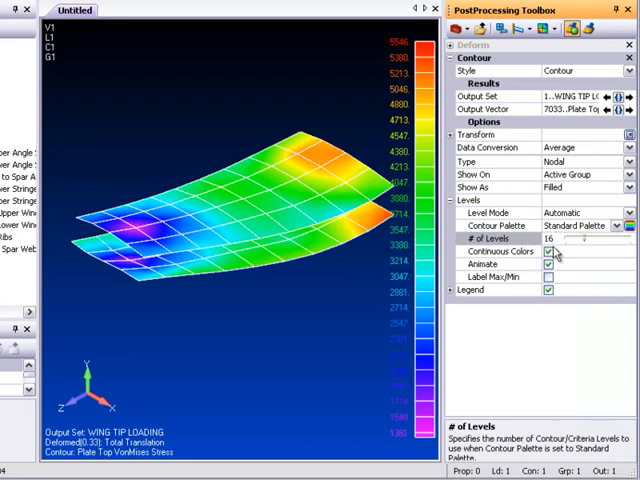
left_click(545, 264)
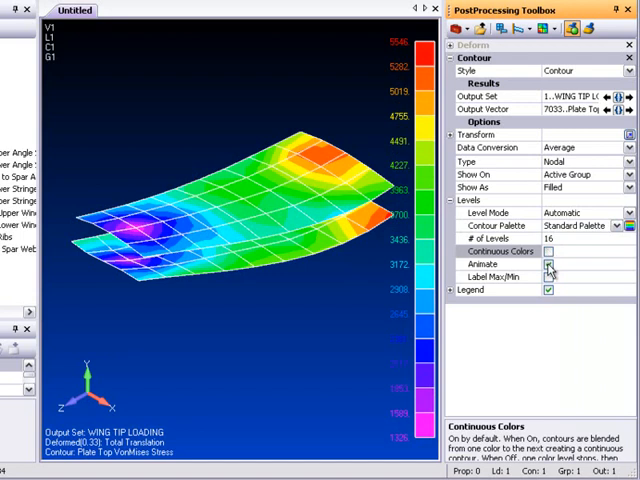
left_click(550, 291)
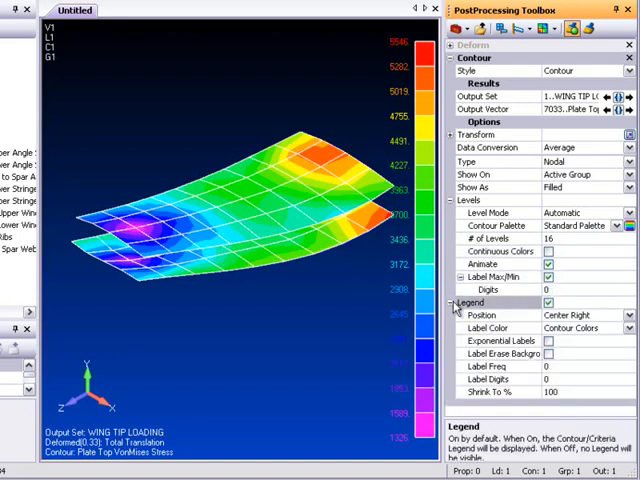
mouse_move(527, 314)
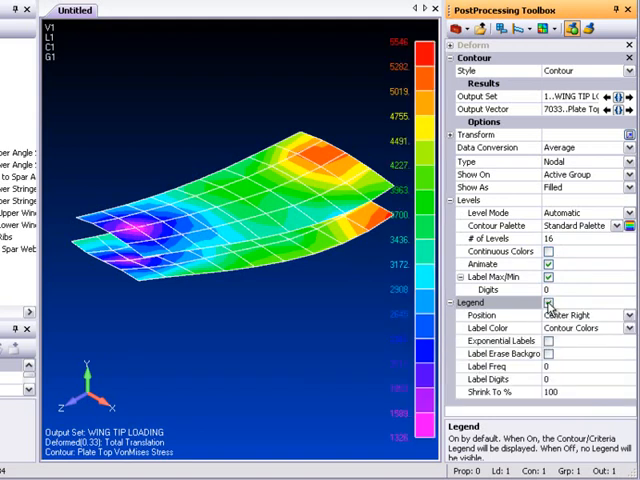
Set legend Label Color to Use View Color and turn off Exponential Labels
left_click(627, 328)
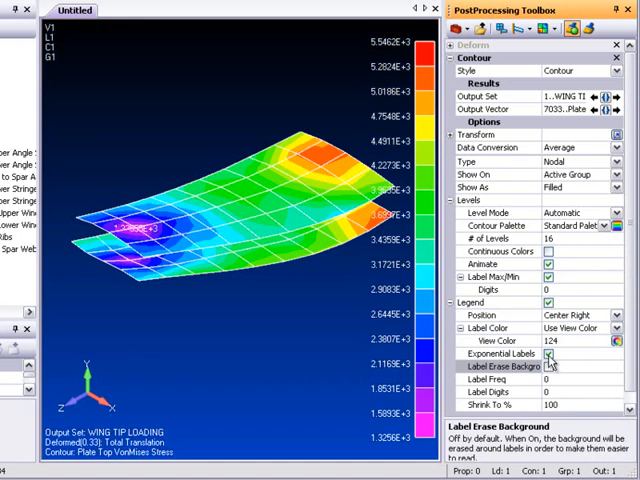
left_click(582, 351)
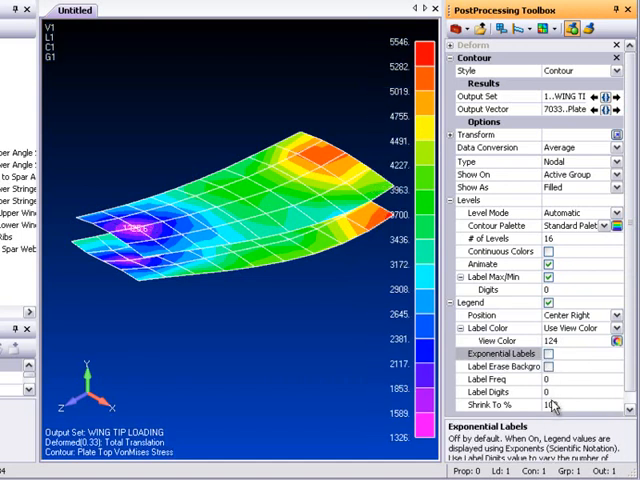